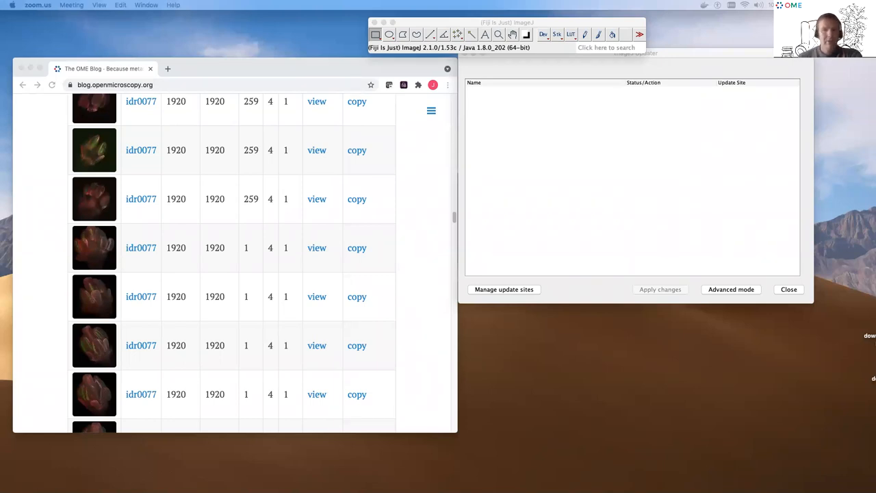
mouse_move(676, 57)
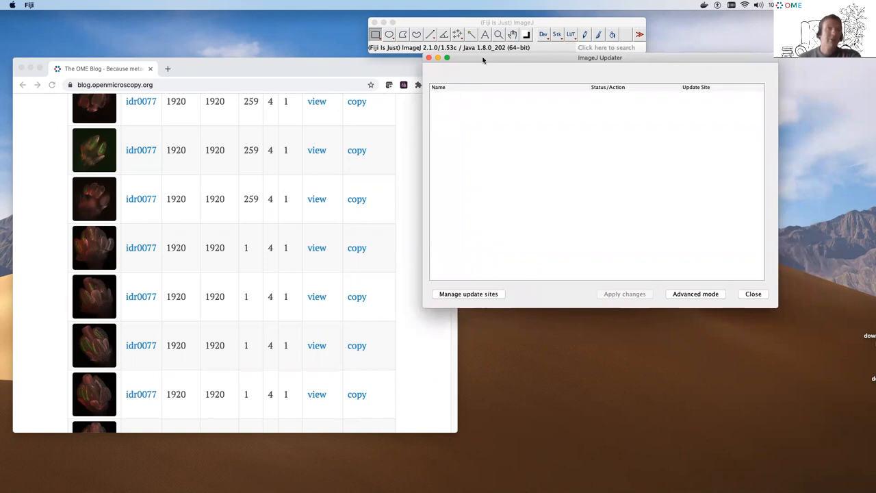
mouse_move(583, 48)
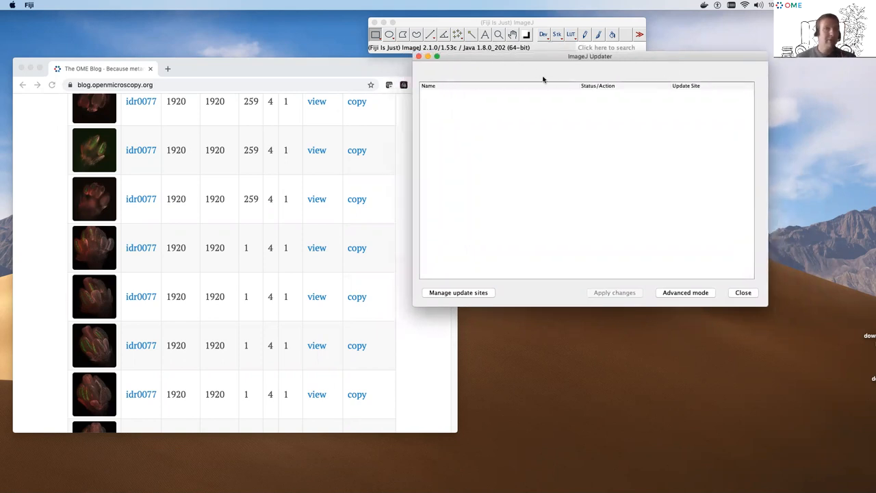
mouse_move(526, 274)
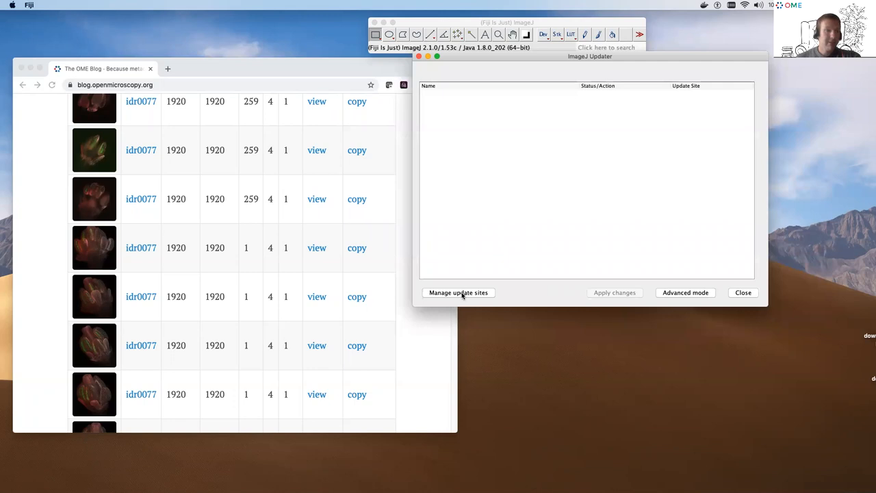
Review the list of update sites, then close it and the ImageJ Updater
left_click(457, 293)
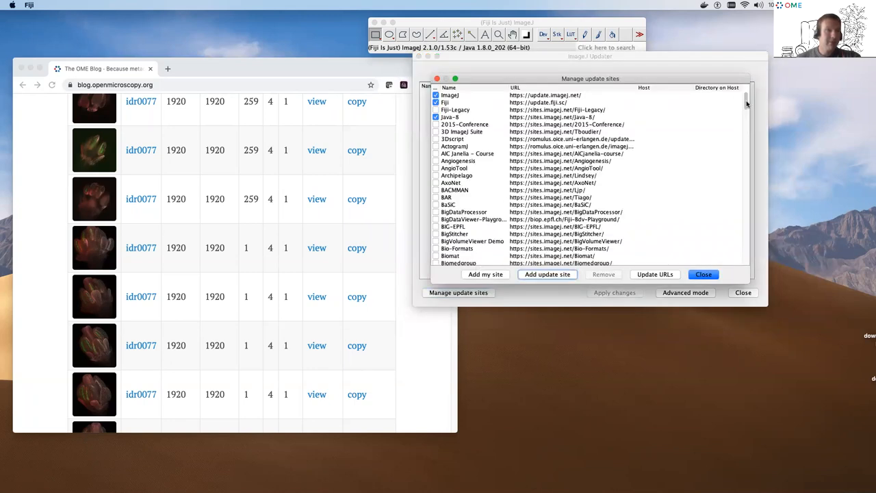
scroll("down", 3)
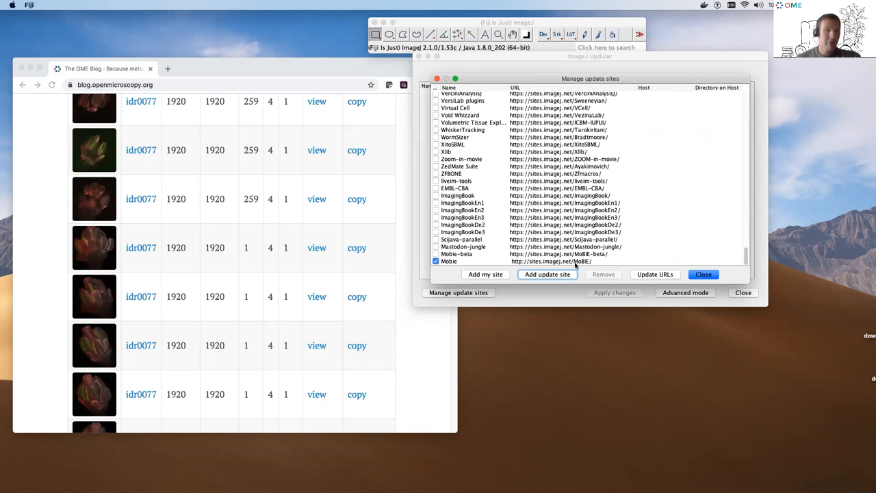
mouse_move(580, 266)
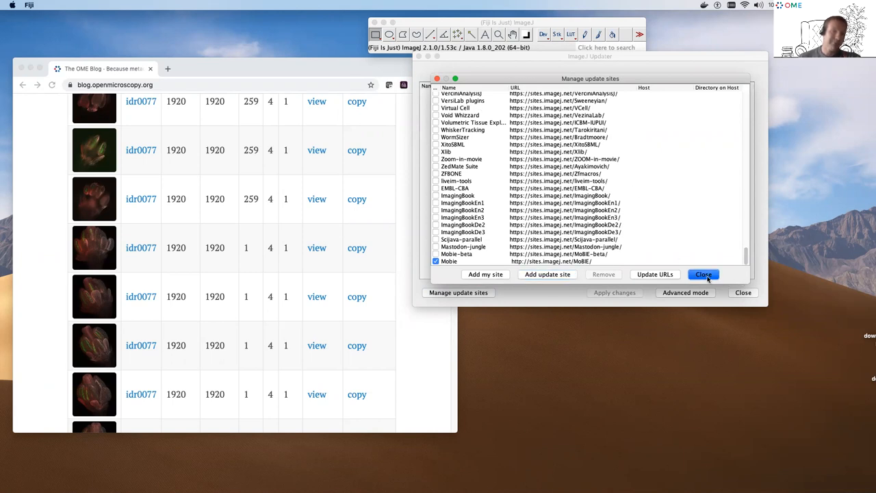
left_click(703, 274)
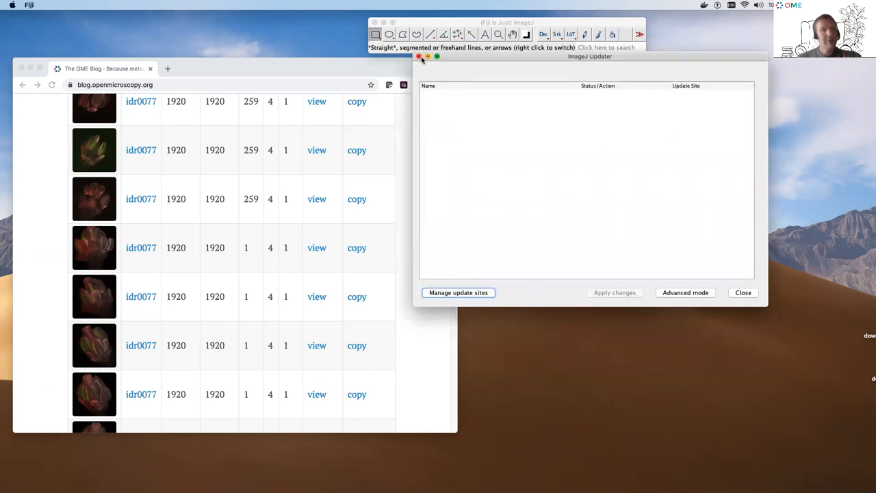
left_click(419, 56)
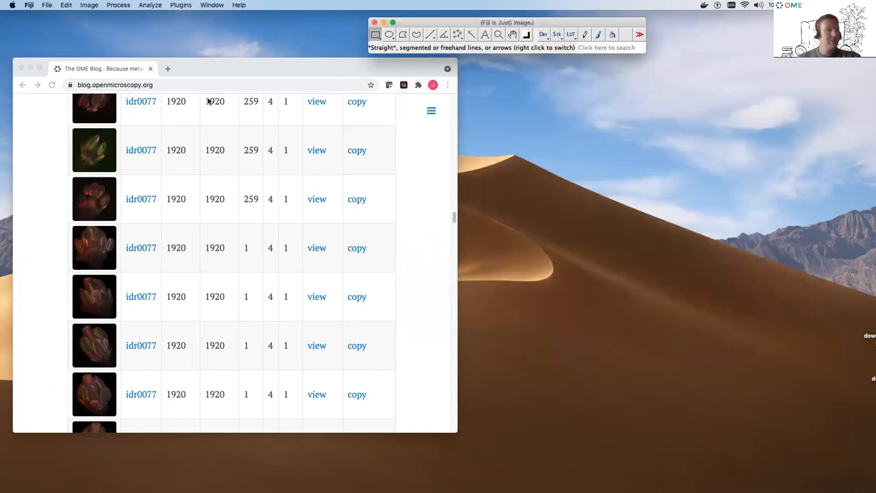
mouse_move(197, 169)
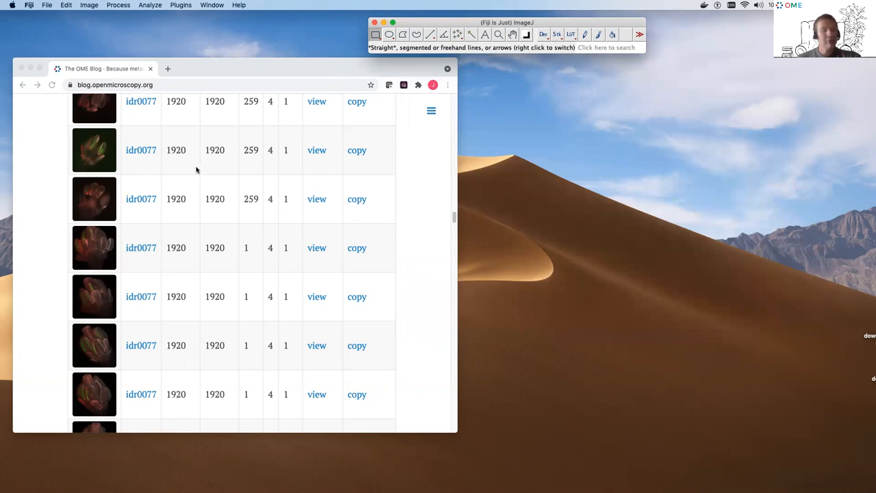
mouse_move(205, 177)
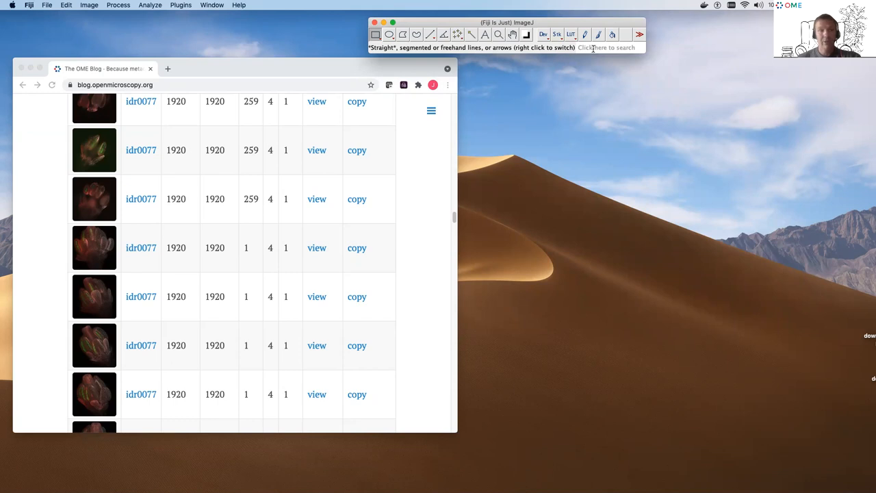
Search the Fiji command finder for 'OME ZAR' to find the Open OME ZARR From S3 command
left_click(605, 47)
type("OME ZAR")
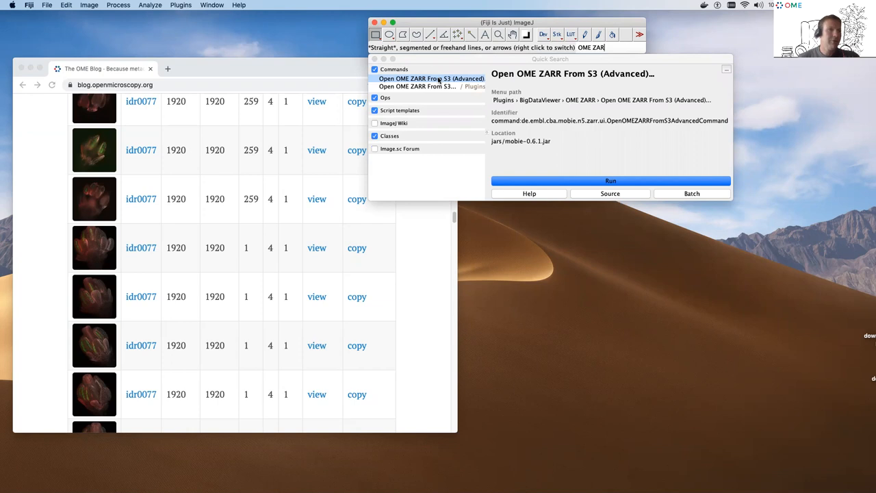
mouse_move(452, 82)
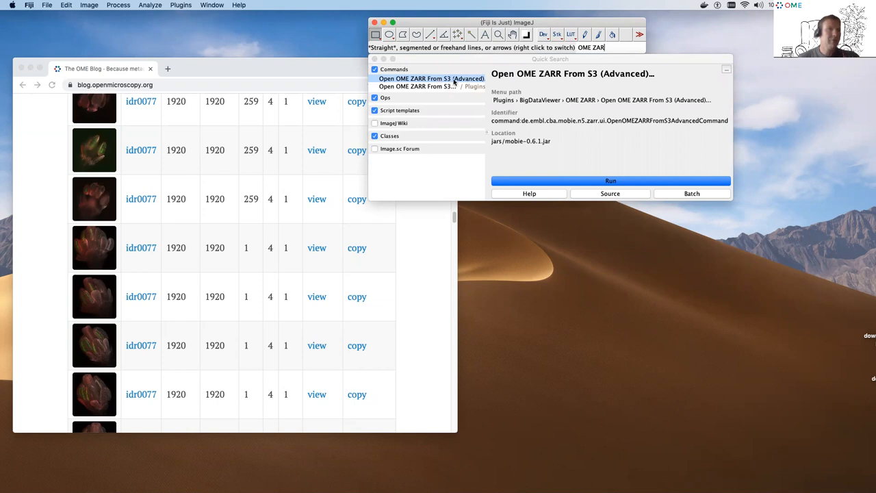
mouse_move(489, 104)
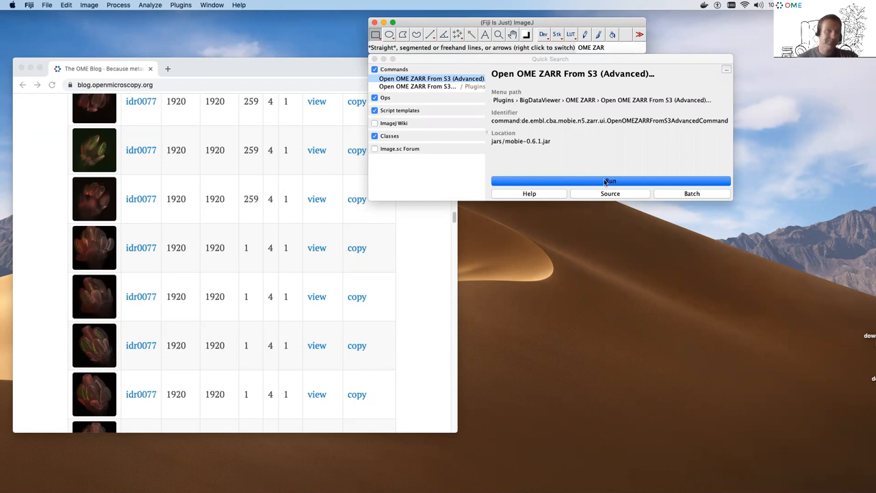
left_click(610, 181)
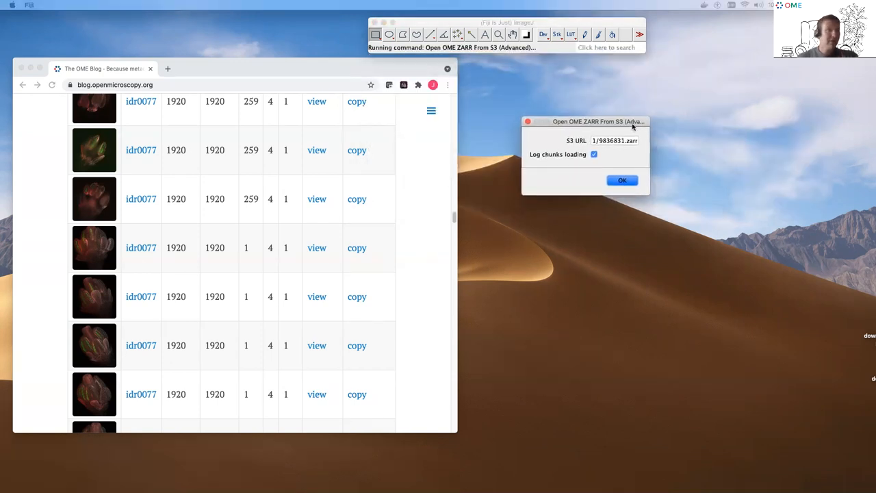
left_click_drag(597, 120, 451, 57)
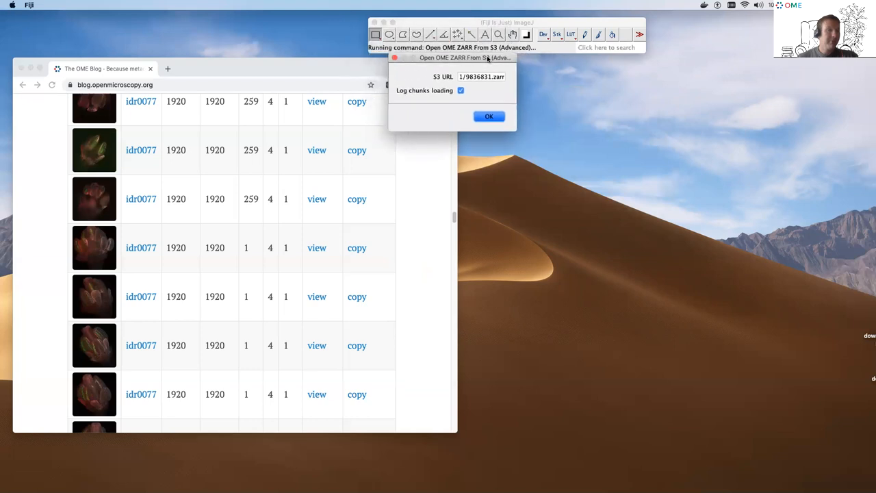
type("https://s3.embassy.ebi.ac.uk/idr/zarr/v0.1/9836831.zarr")
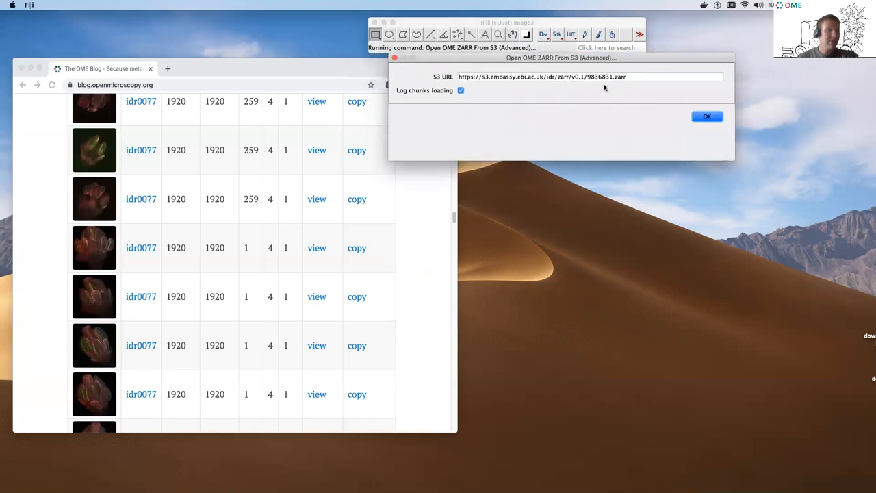
mouse_move(117, 203)
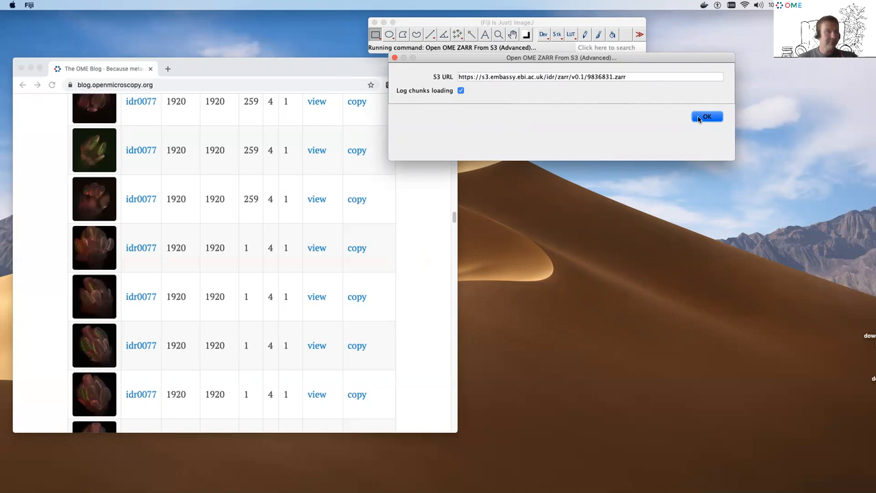
Confirm the dialog to load the 9836831.zarr image into BigDataViewer
left_click(706, 117)
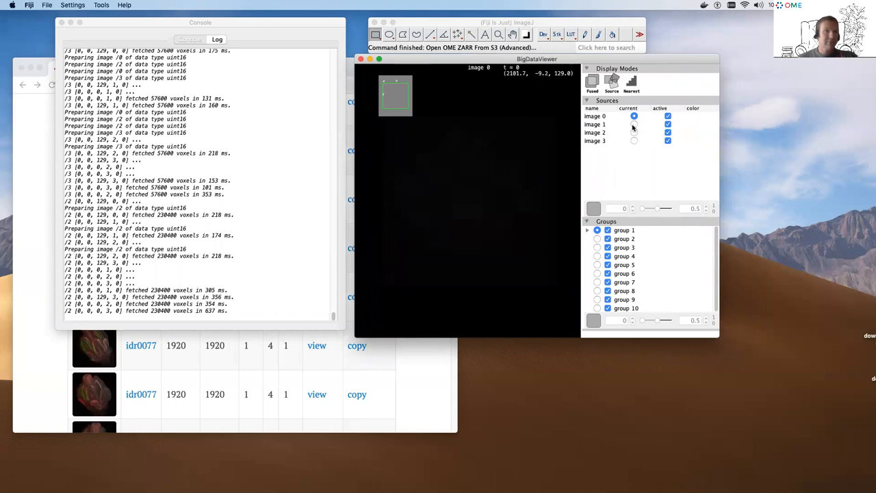
Select sources image 1 to image 3, colour them and adjust image 3's display range
left_click(593, 123)
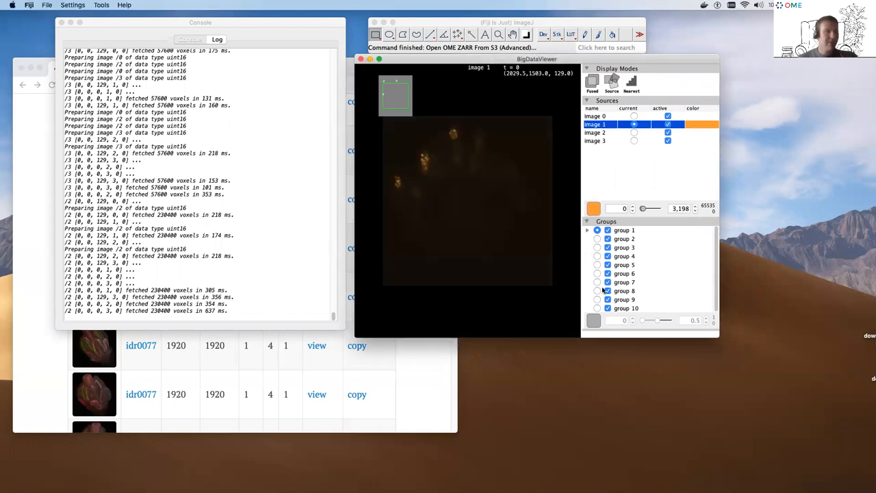
left_click(632, 133)
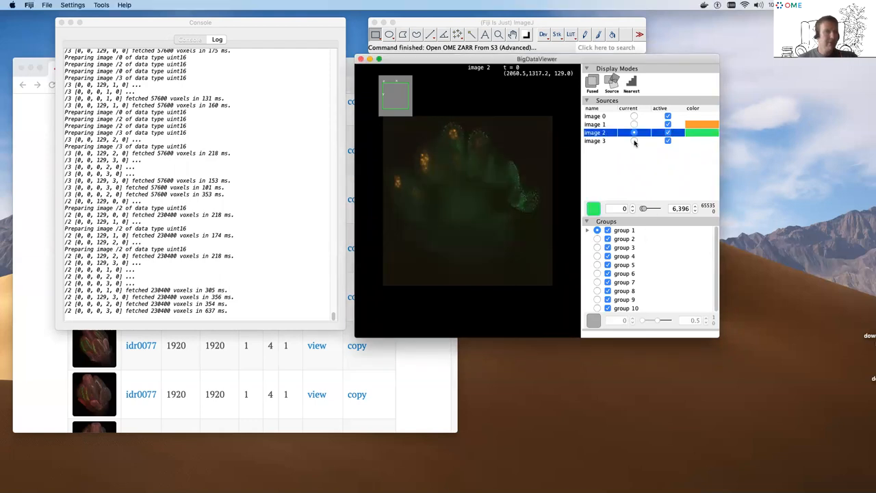
left_click(594, 141)
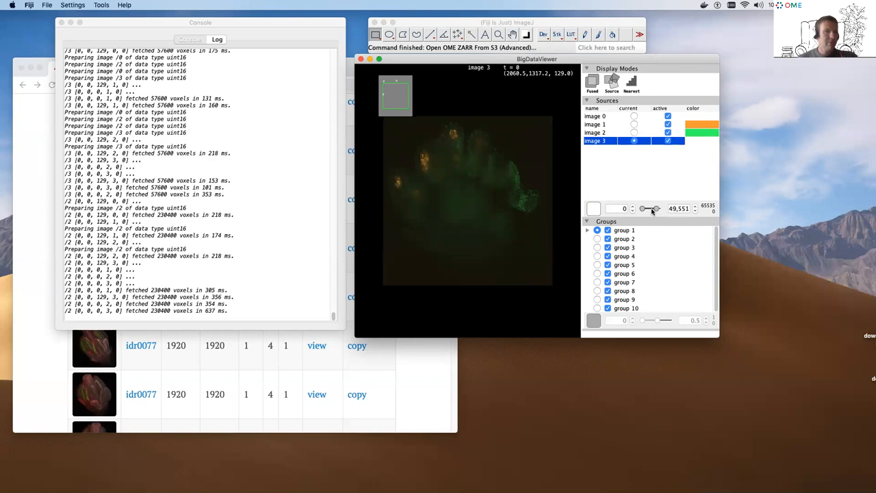
left_click_drag(657, 208, 643, 208)
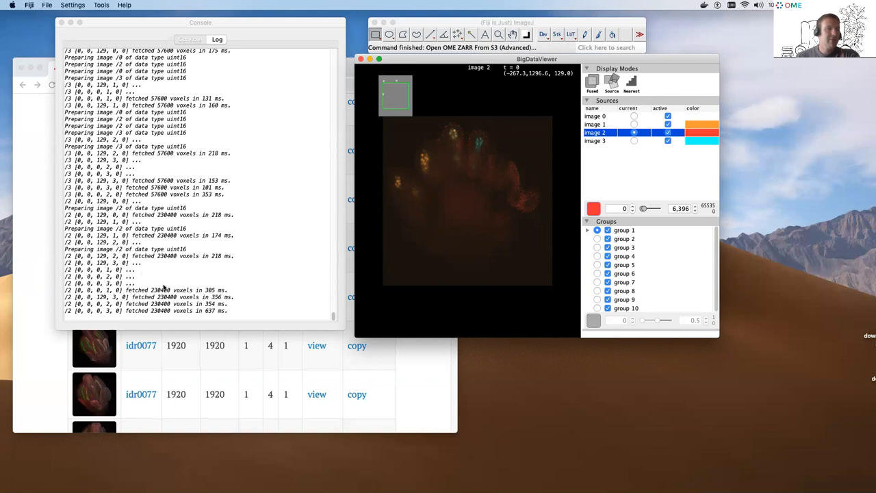
mouse_move(479, 204)
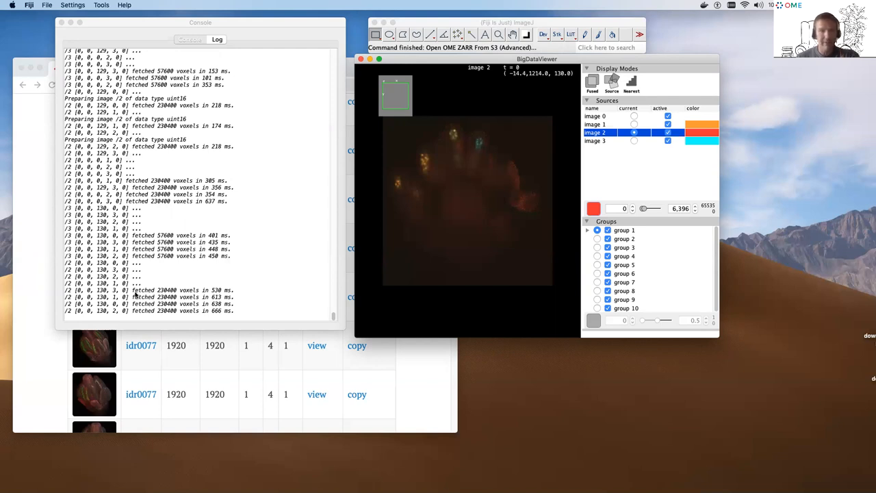
mouse_move(265, 260)
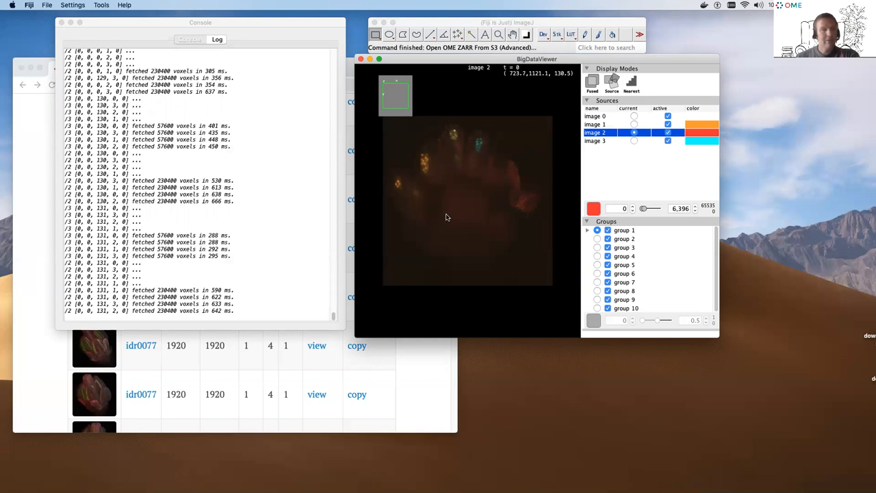
mouse_move(443, 214)
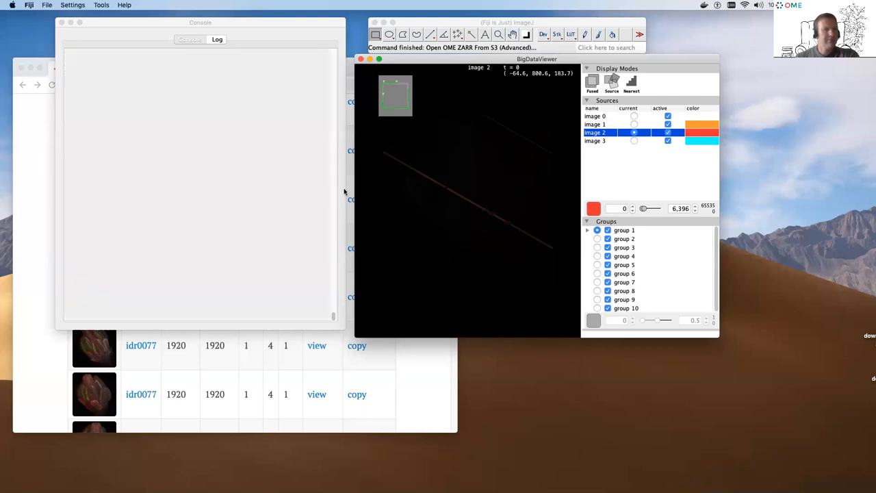
mouse_move(282, 266)
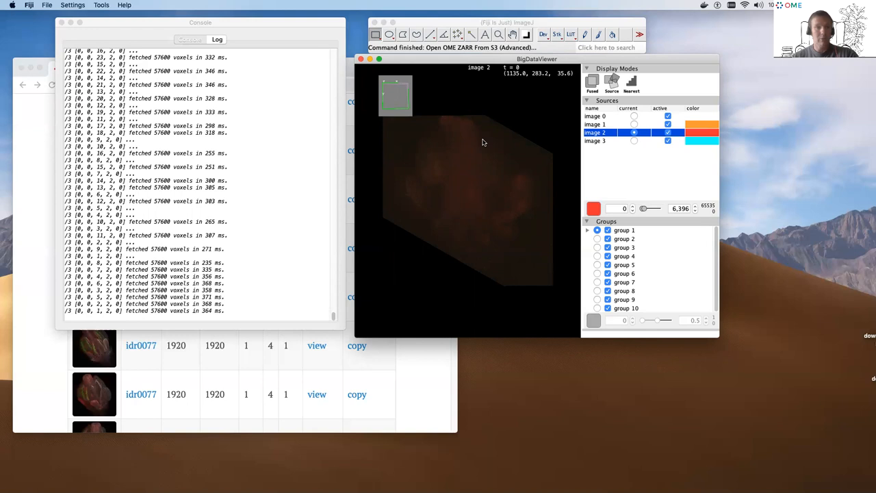
mouse_move(504, 235)
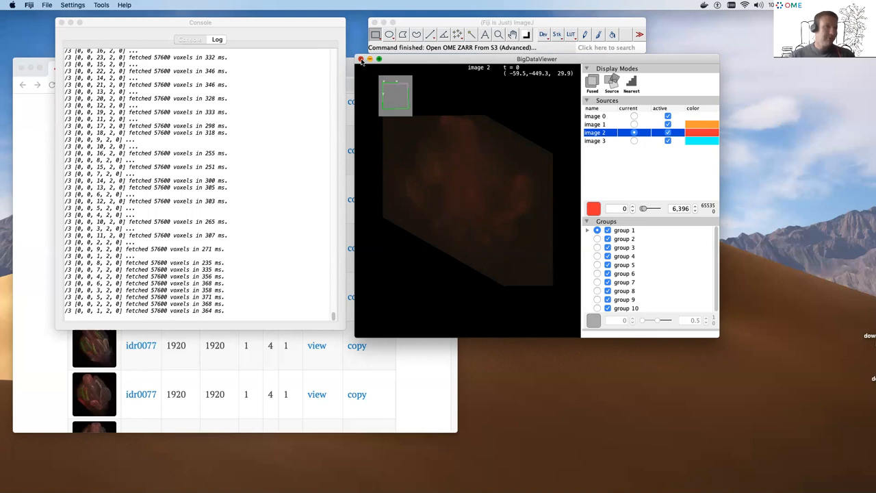
Close the BigDataViewer window after browsing the tilted embryo volume
left_click(362, 59)
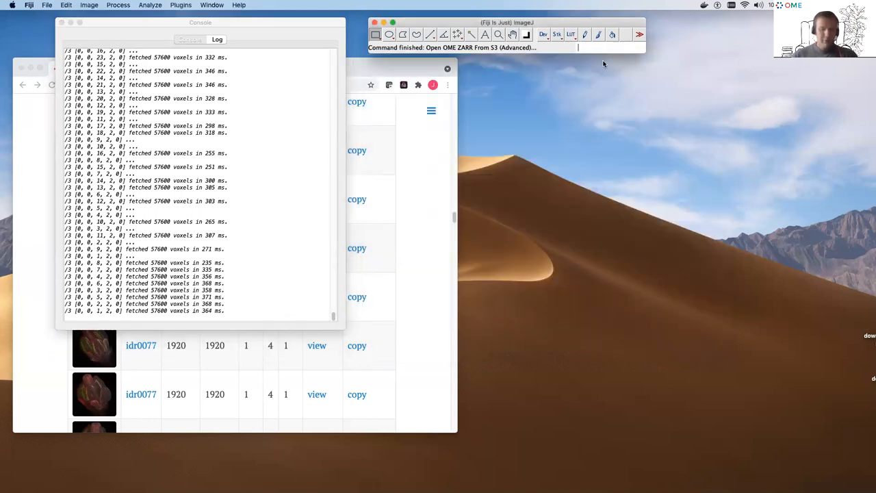
Search 'sc' and run File > New > Script... to open the script editor with mobie_ome_zarr.groovy
type("scrip")
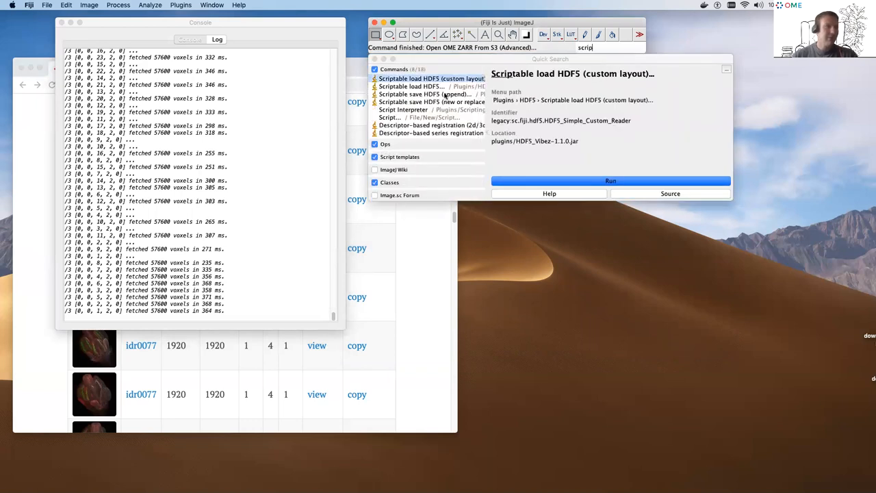
left_click(390, 118)
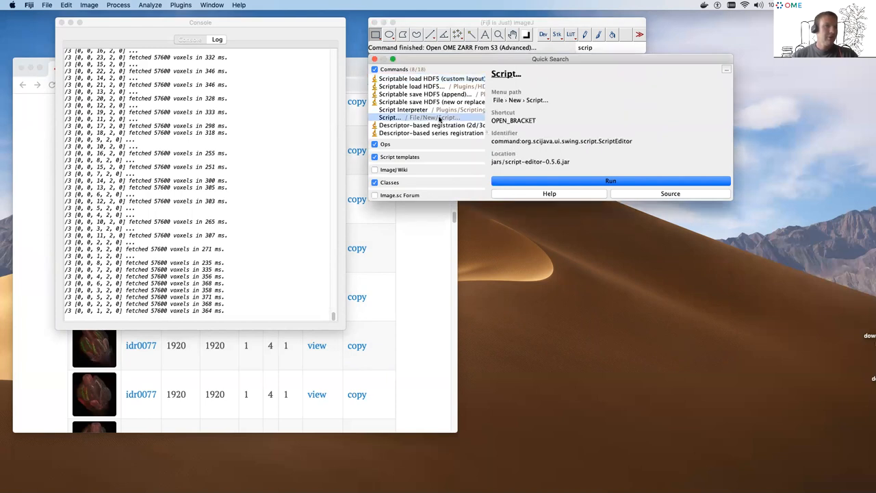
left_click(608, 181)
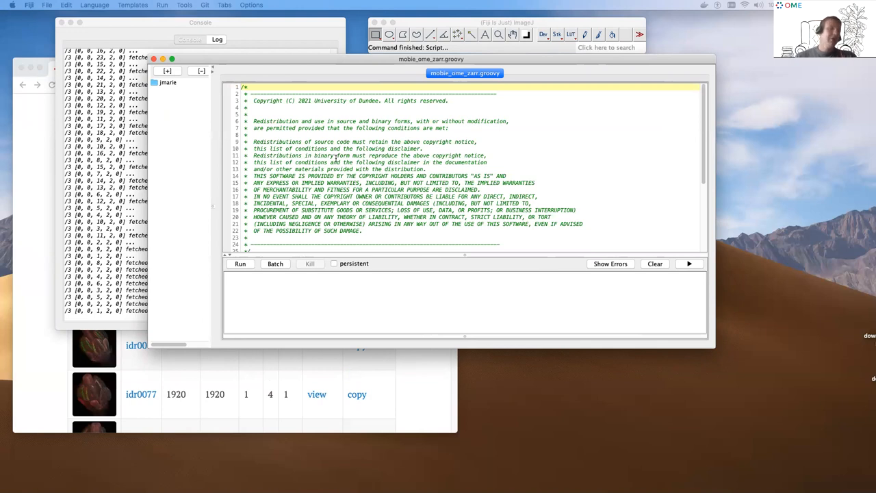
Scroll past the license header and highlight the 9836831.zarr path in the OMEZarrS3Reader code
scroll("down", 3)
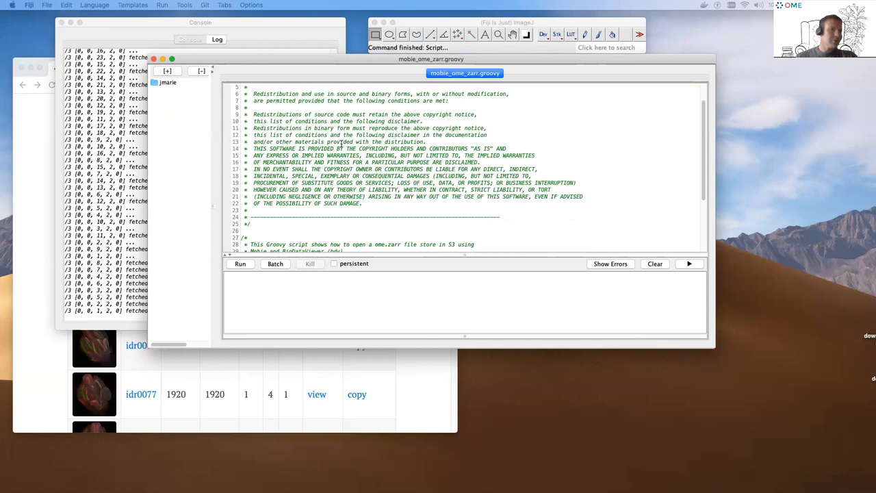
scroll("down", 3)
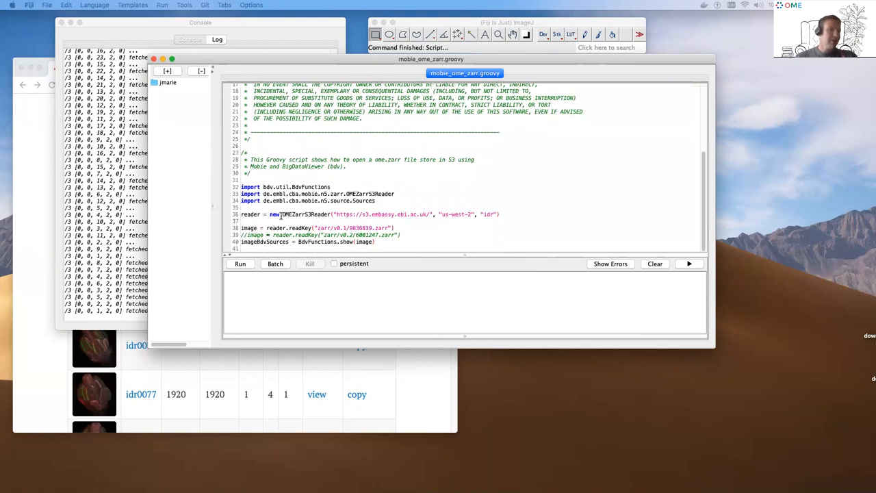
double_click(307, 213)
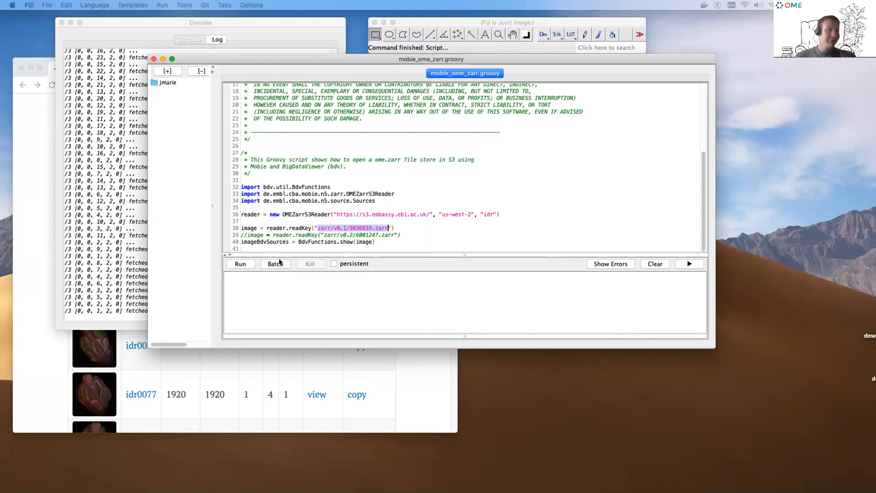
mouse_move(241, 262)
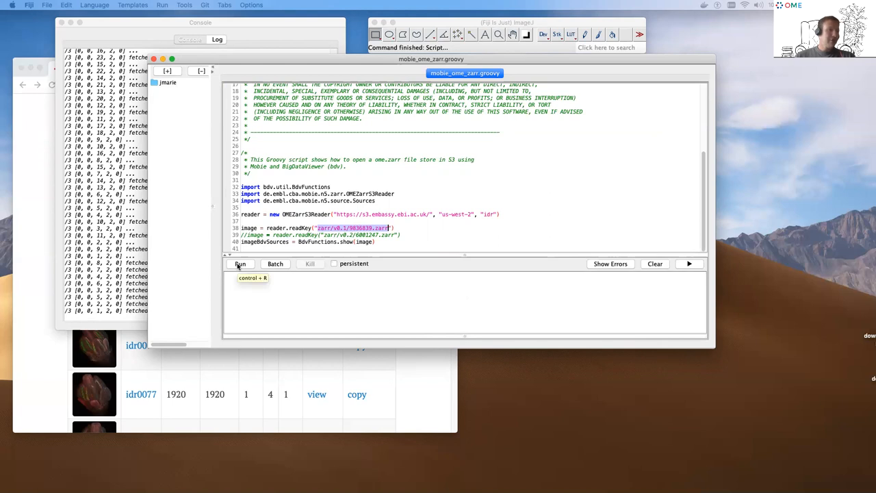
Run the Groovy script and make image 1 the current source in the new BigDataViewer
left_click(240, 263)
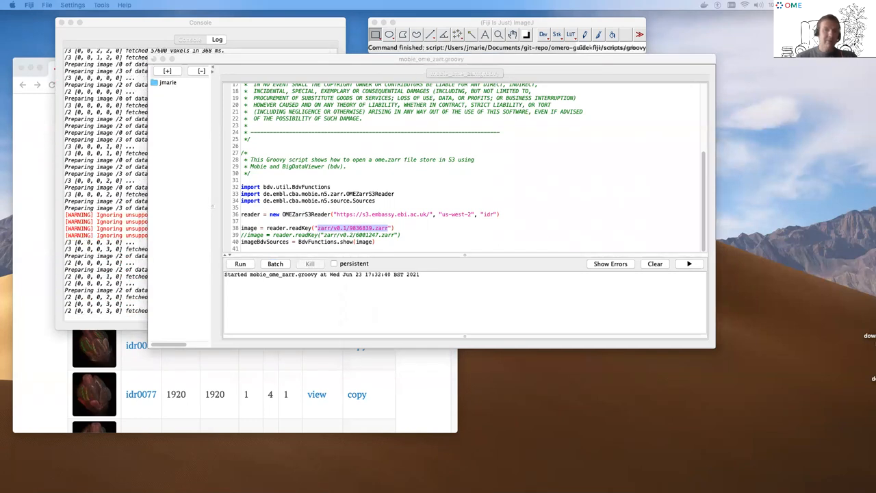
left_click(241, 263)
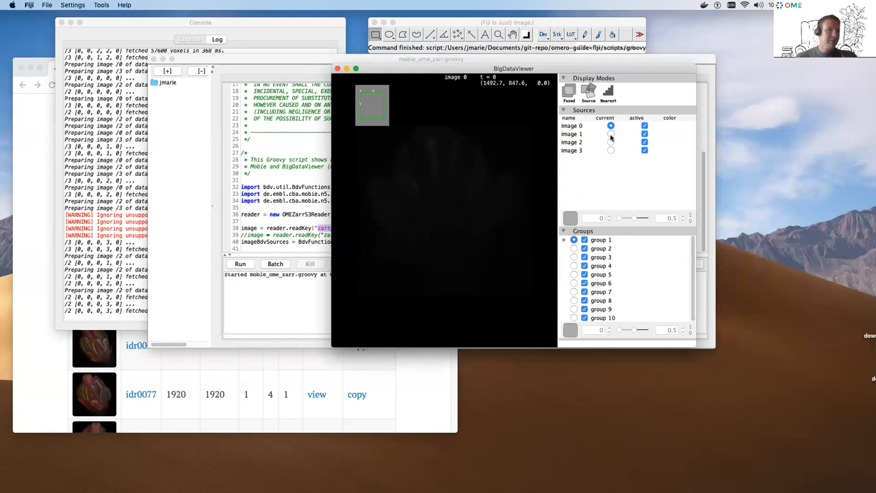
left_click(610, 134)
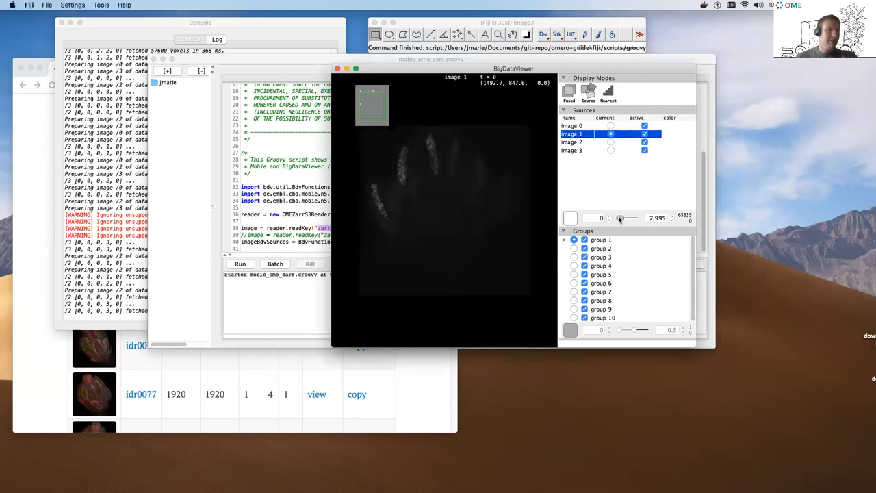